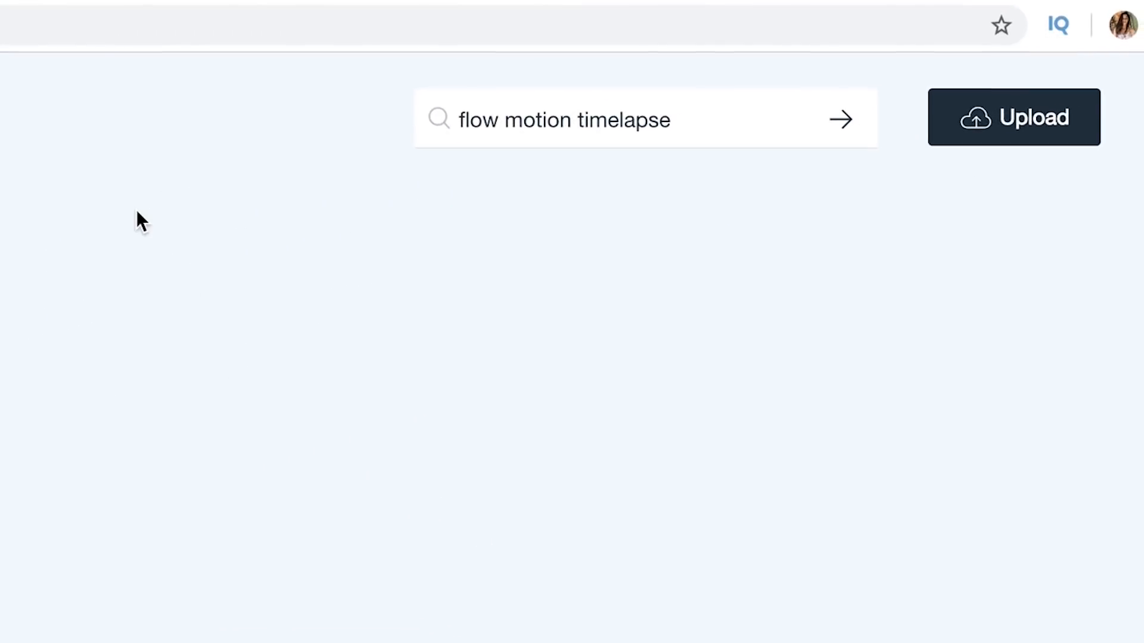
# Run the Vimeo search for flow motion timelapse and browse a video result
pyautogui.click(839, 119)
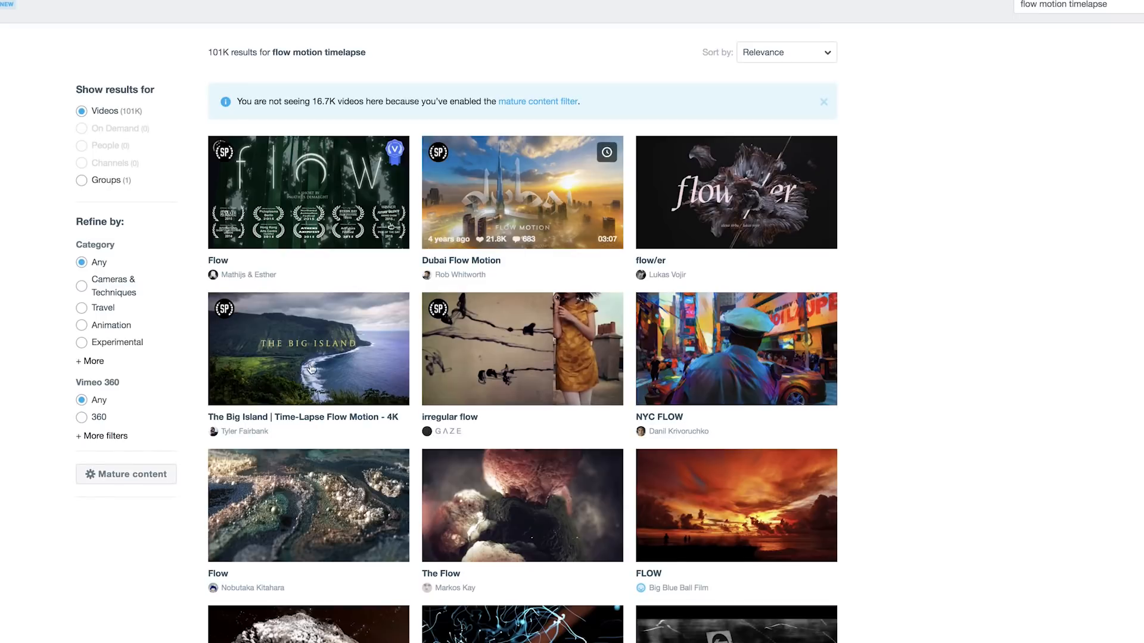
pyautogui.click(307, 349)
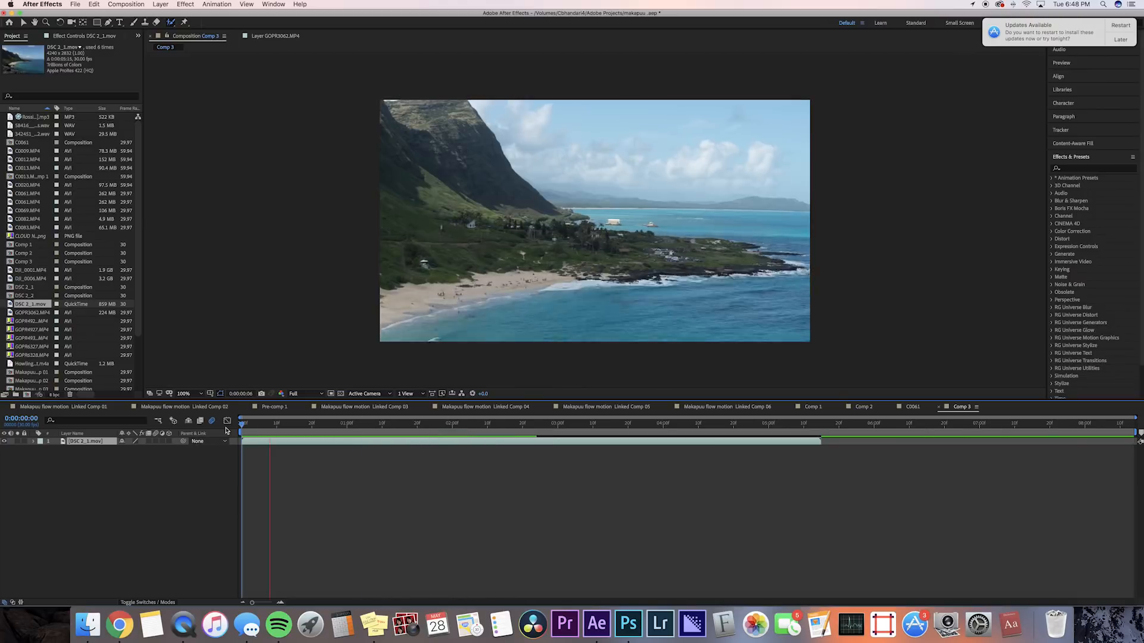
# Scale the beach clip to 46% and rename a duplicate layer 'masked'
pyautogui.moveTo(241, 423); pyautogui.dragTo(325, 423)
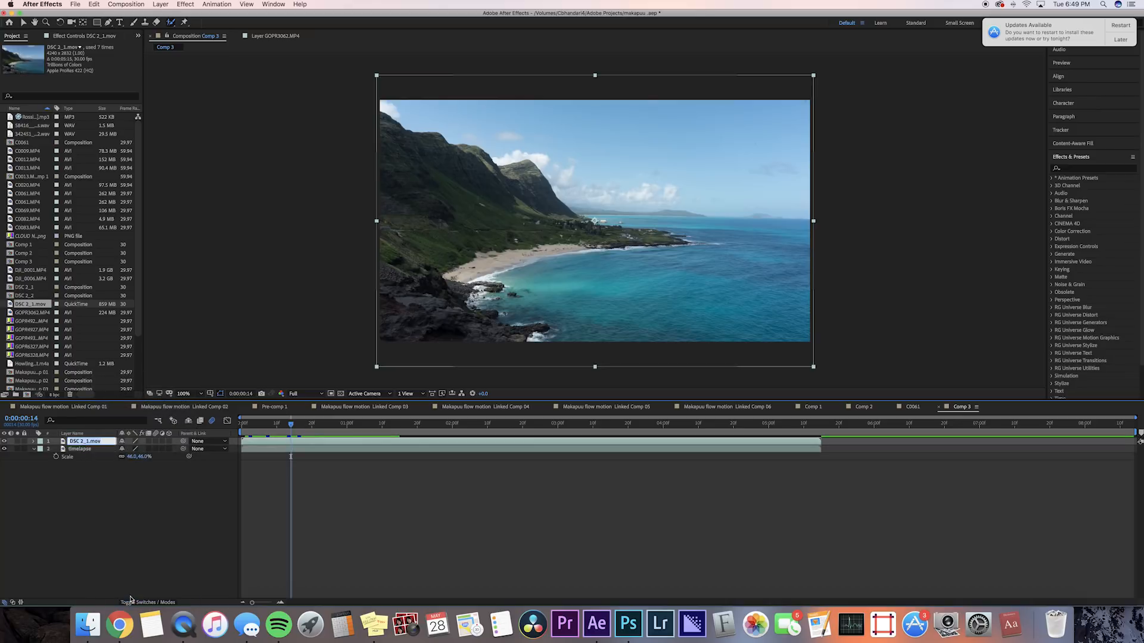
pyautogui.write('masked')
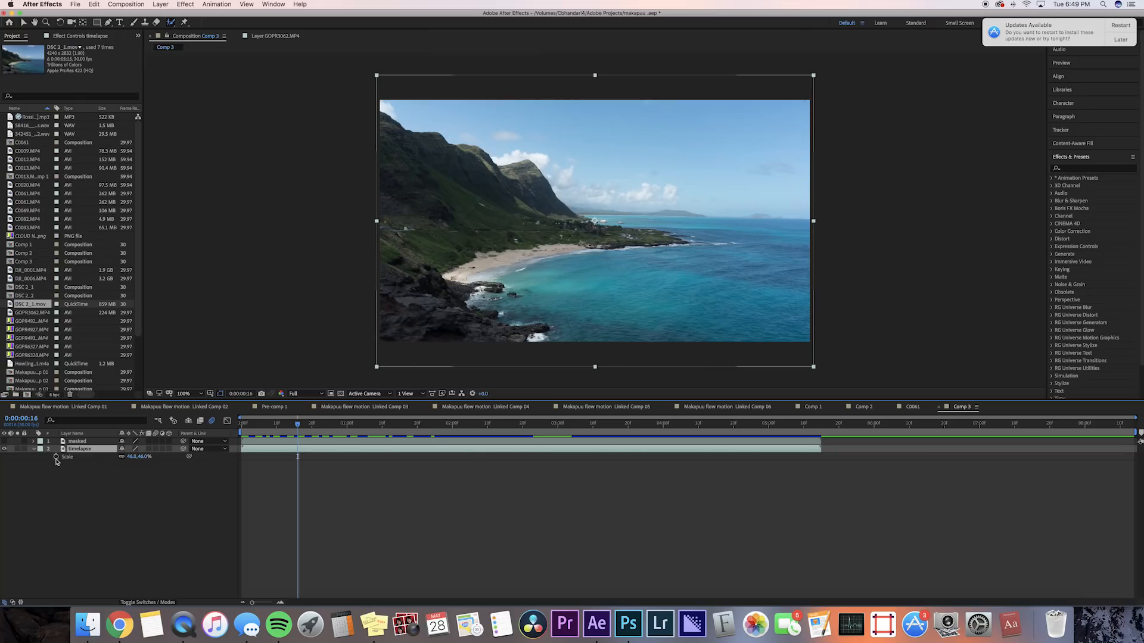
pyautogui.moveTo(316, 416)
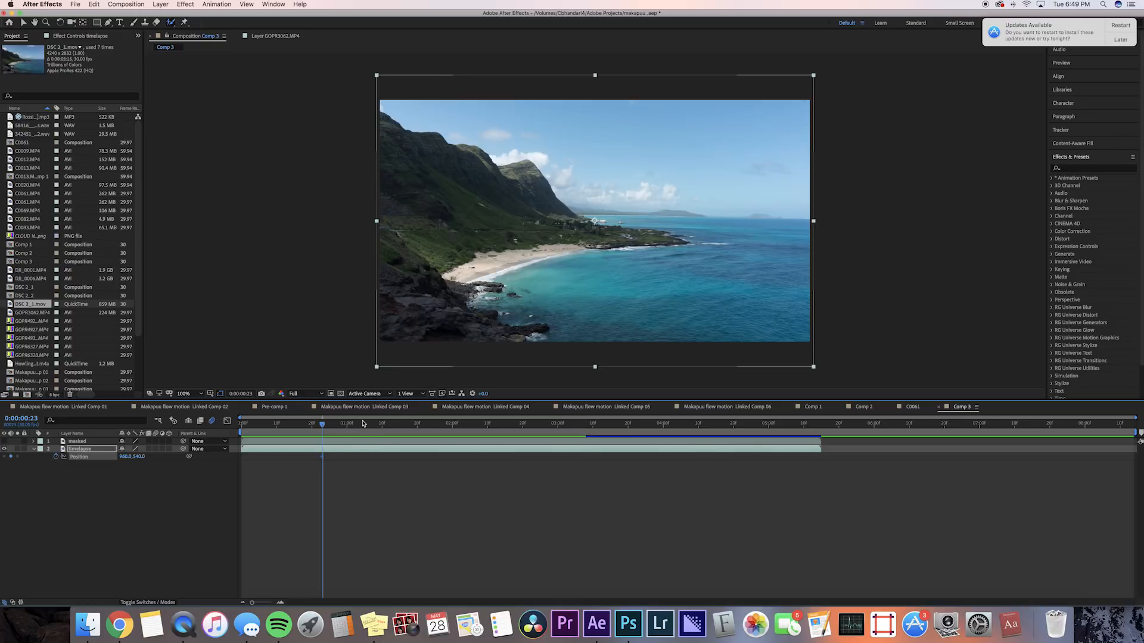
pyautogui.moveTo(428, 417)
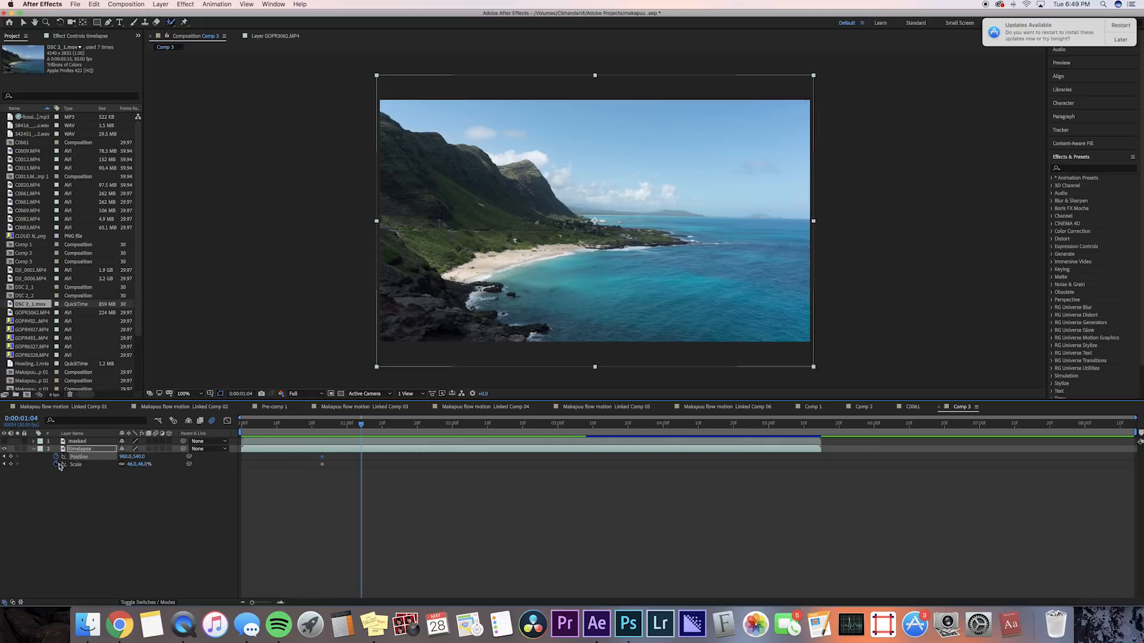
pyautogui.moveTo(154, 466)
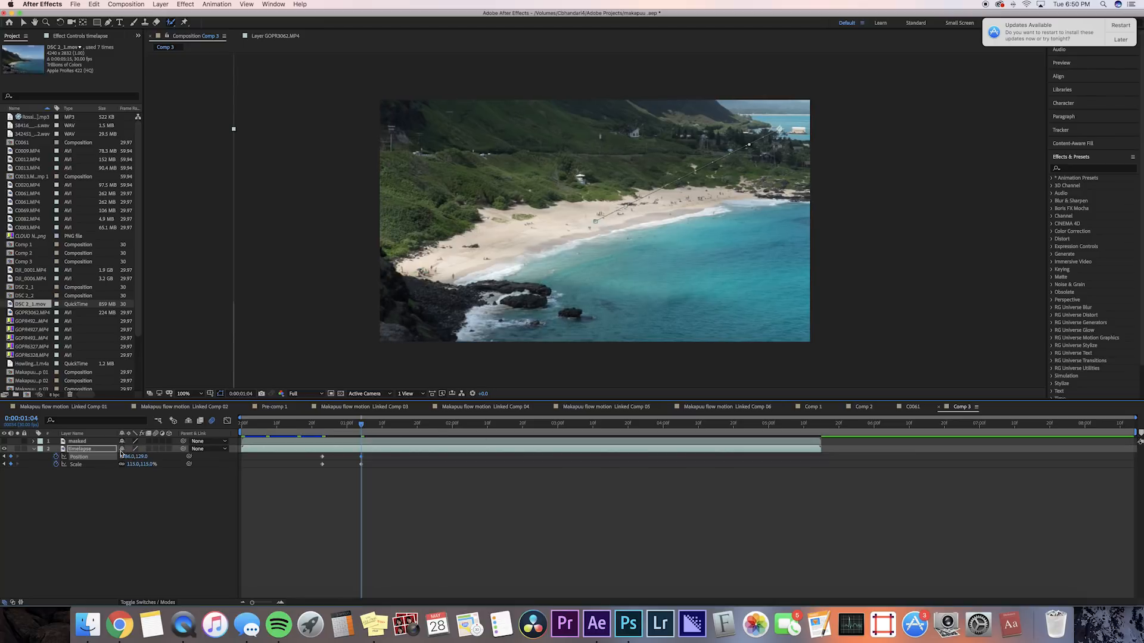
# Reposition the zoomed timelapse view to keep the beach centered at 115% scale
pyautogui.moveTo(134, 457); pyautogui.dragTo(175, 457)
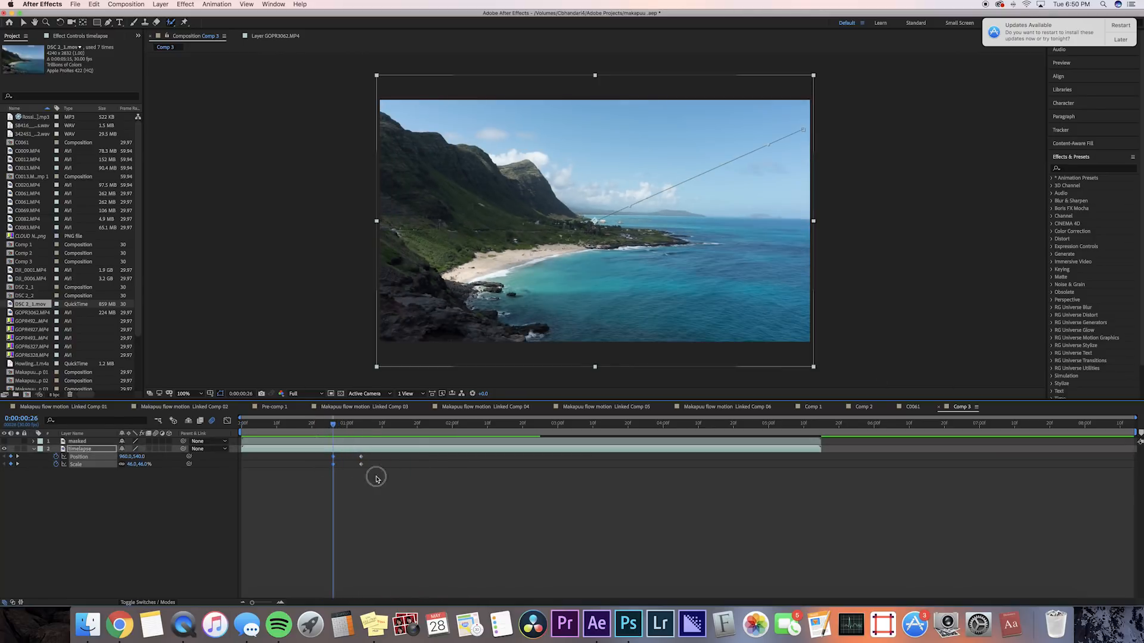
# Easy Ease the zoom keyframes and enable motion blur on the timelapse layer
pyautogui.rightClick(361, 466)
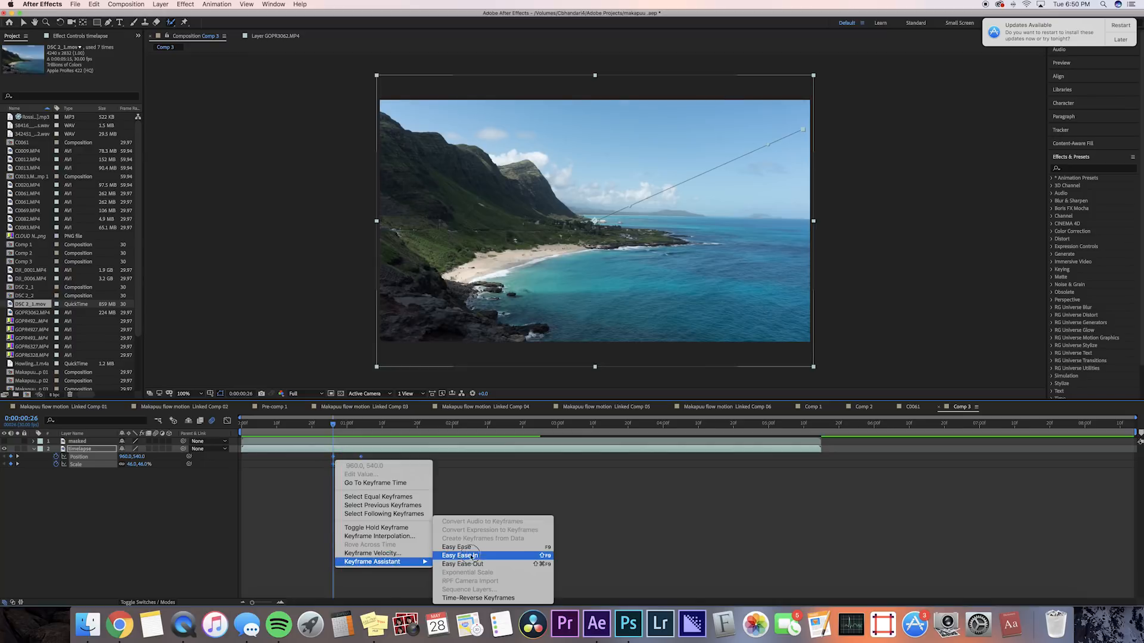
pyautogui.click(458, 555)
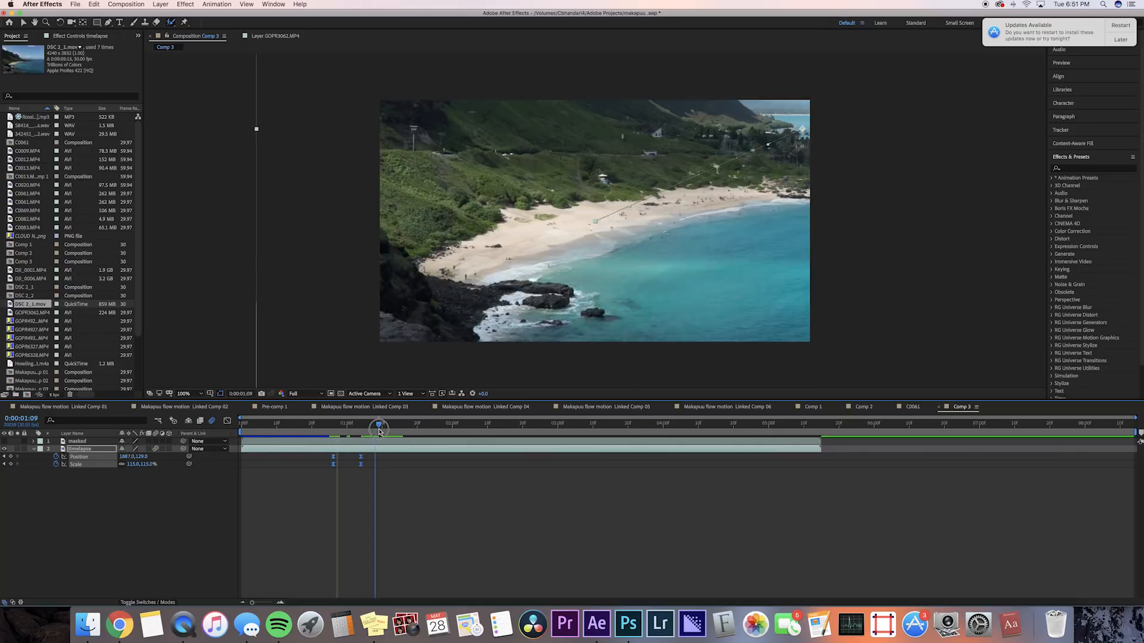
pyautogui.click(336, 423)
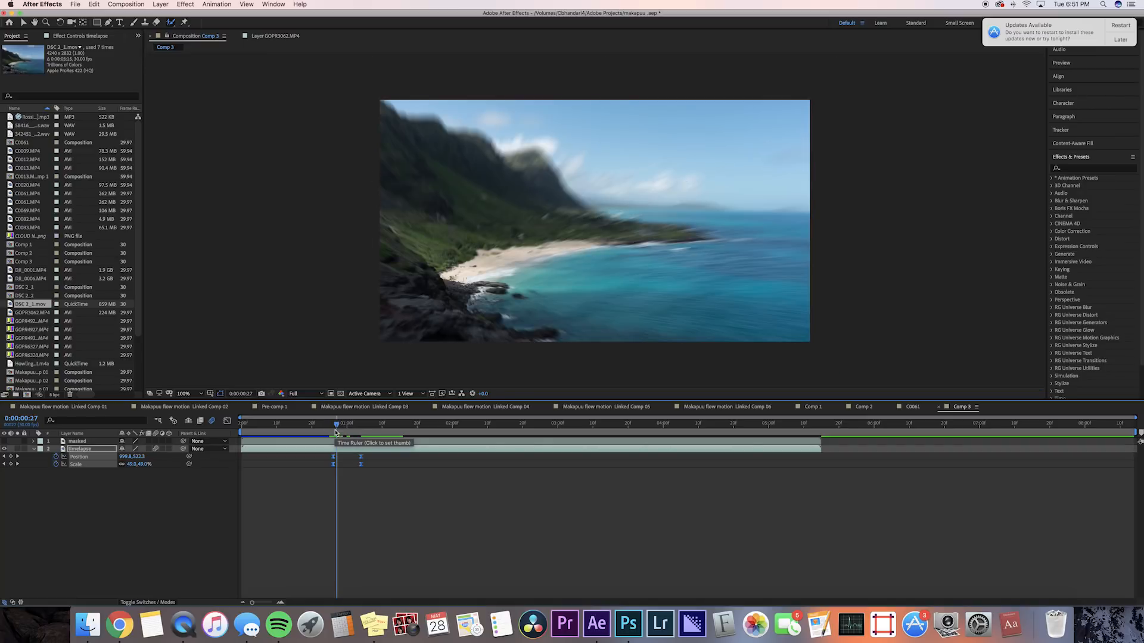
pyautogui.click(343, 423)
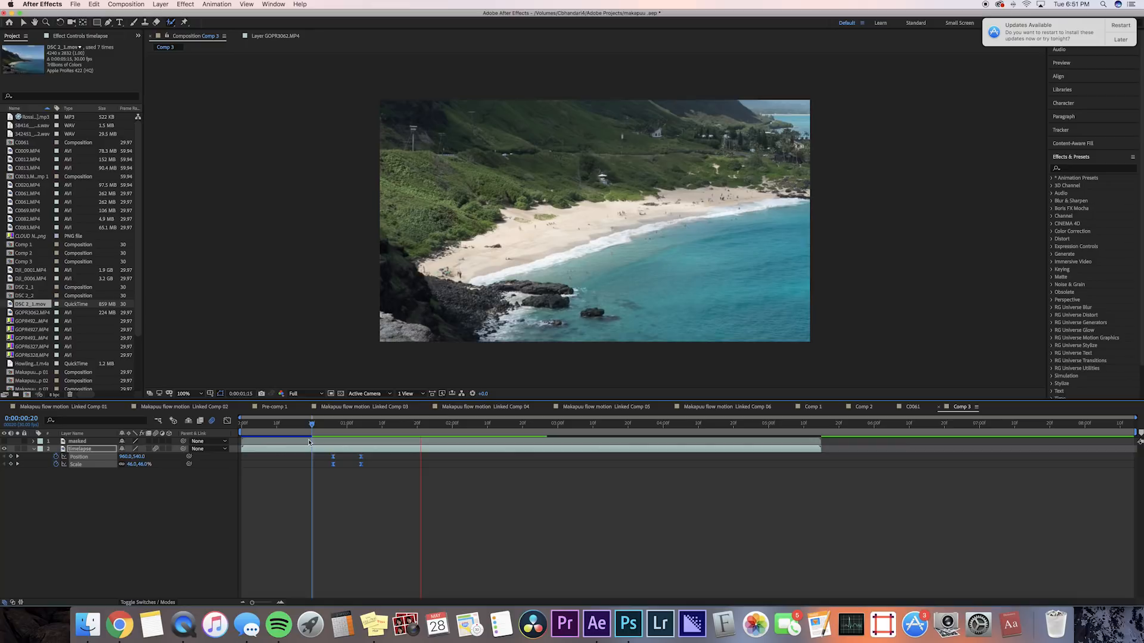
pyautogui.click(474, 423)
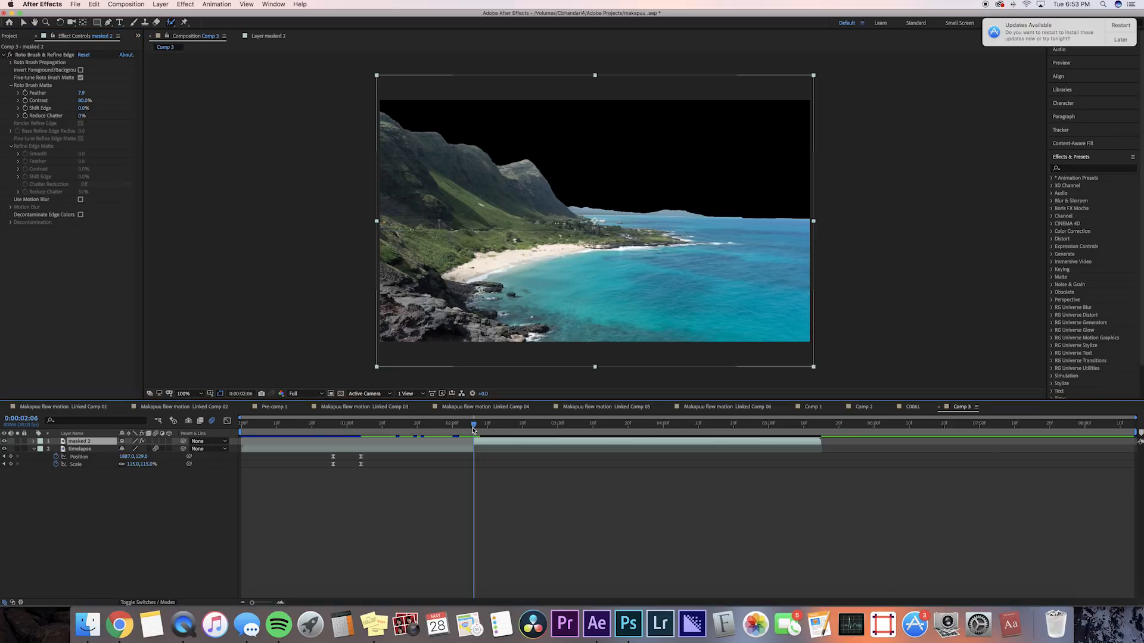
pyautogui.moveTo(42, 59)
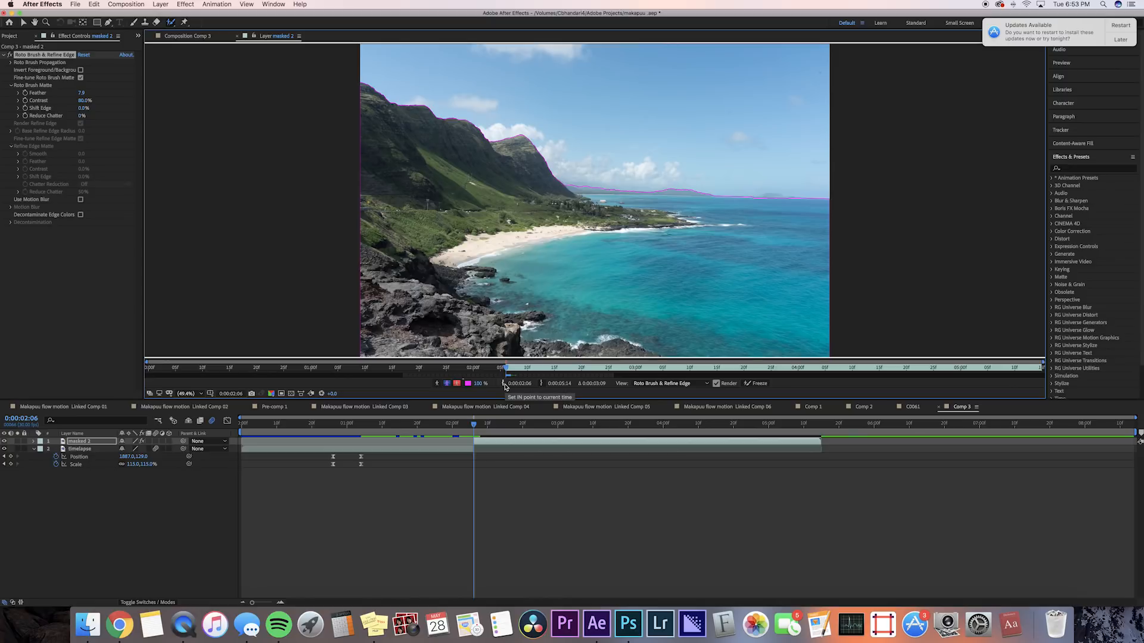
pyautogui.moveTo(509, 385)
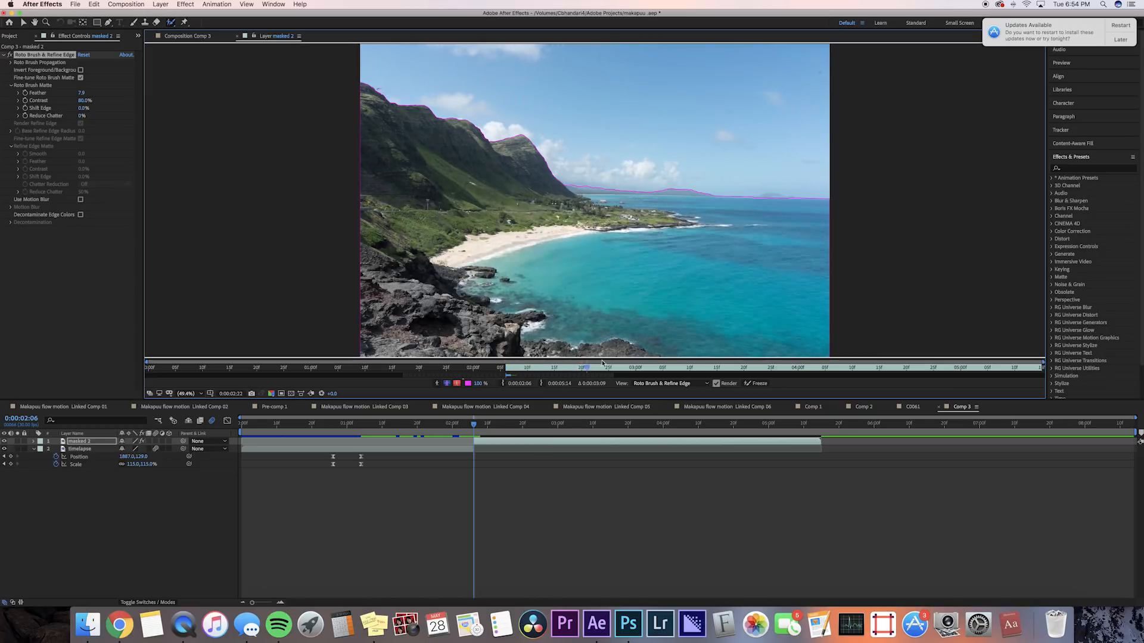
pyautogui.click(514, 423)
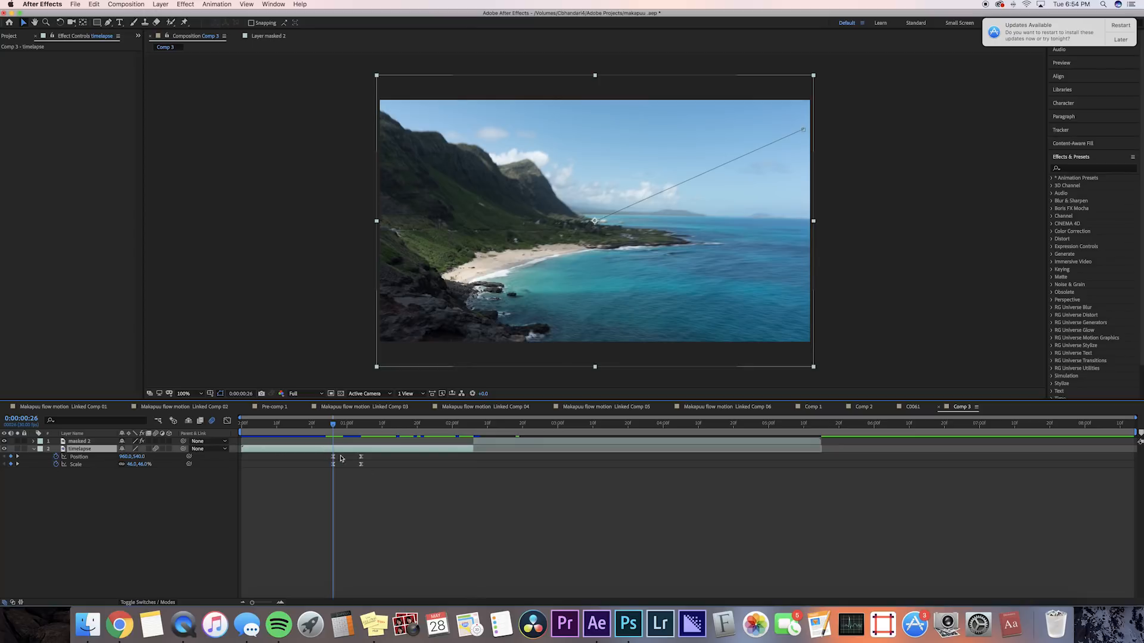
pyautogui.moveTo(395, 480)
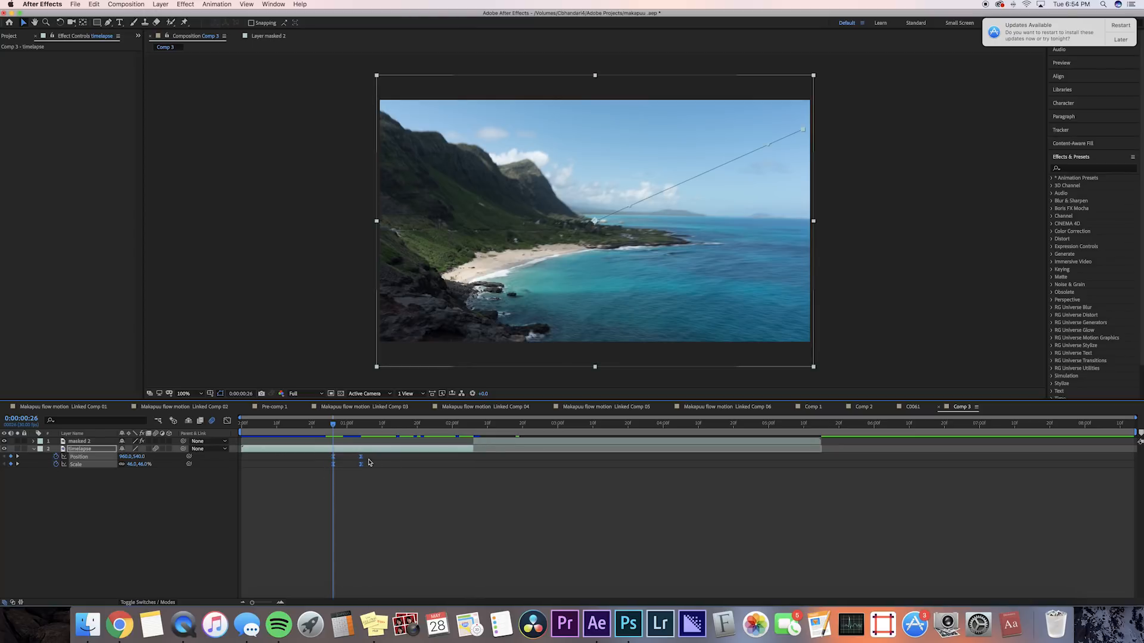
# Copy the timelapse Position and Scale keyframes onto the masked layer and extend after 2:06
pyautogui.click(78, 441)
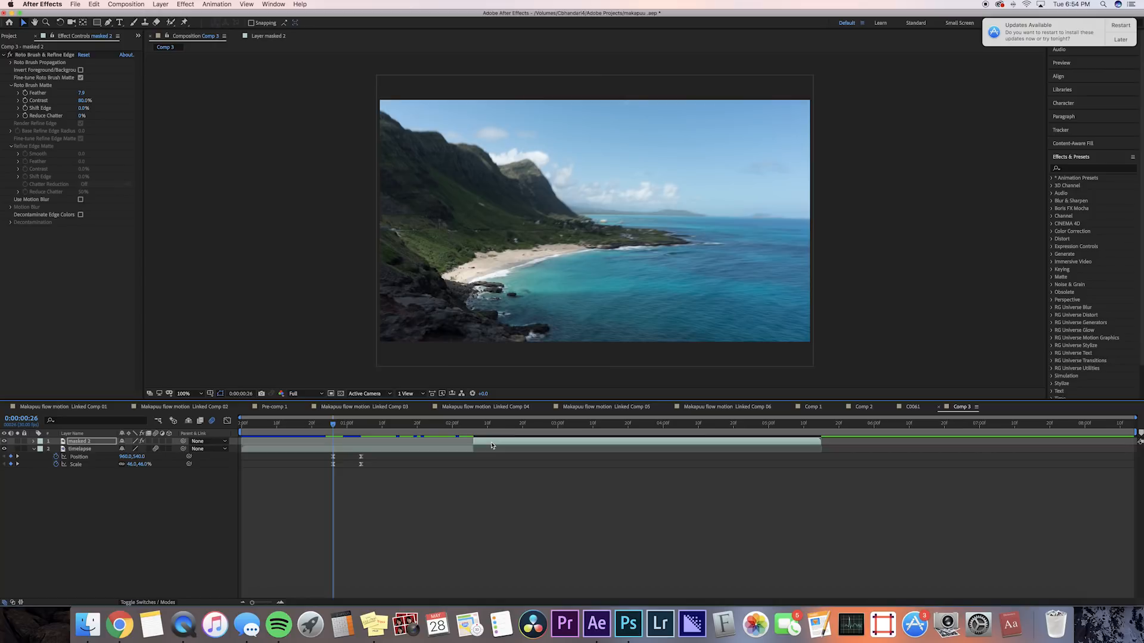
pyautogui.click(19, 440)
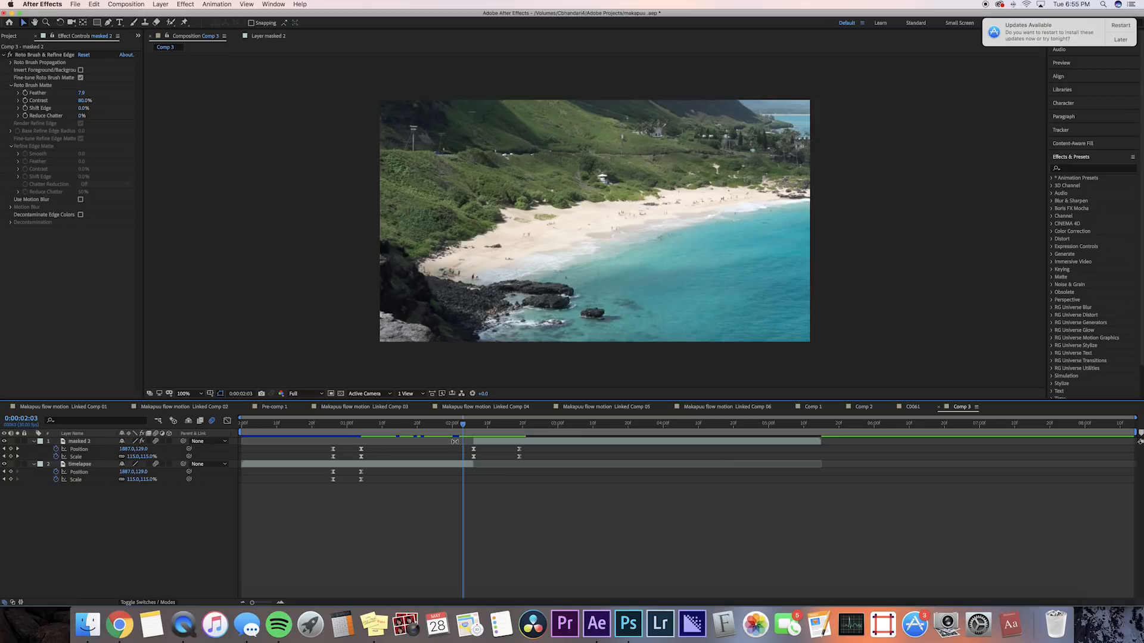
pyautogui.click(473, 423)
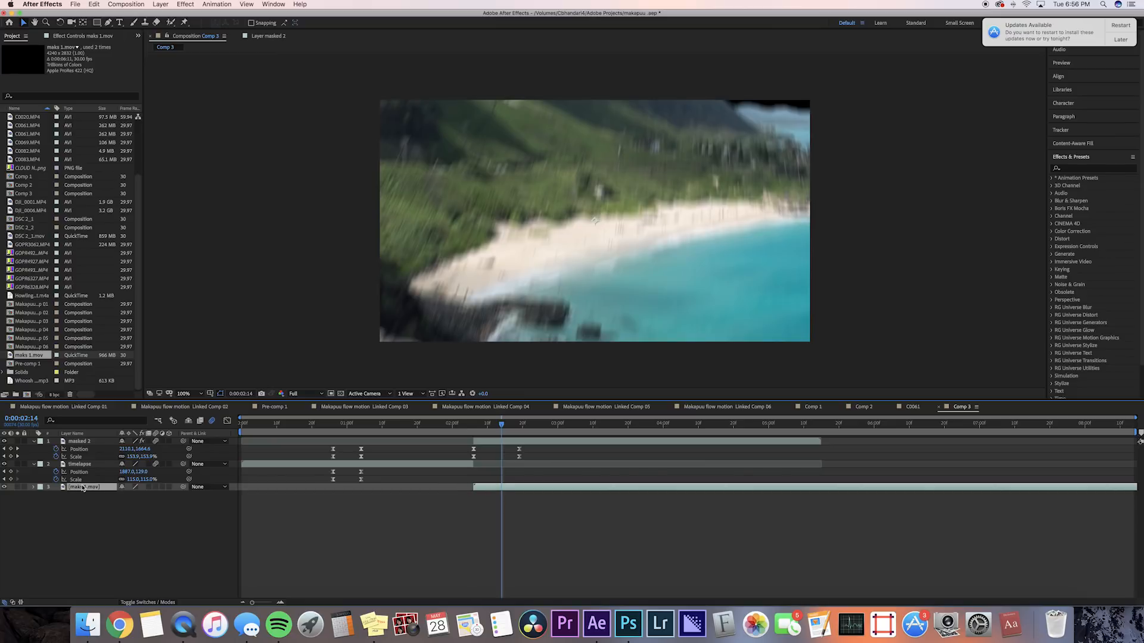
# Reveal Scale on the islands clip and set a starting zoom keyframe just after the cut
pyautogui.click(628, 423)
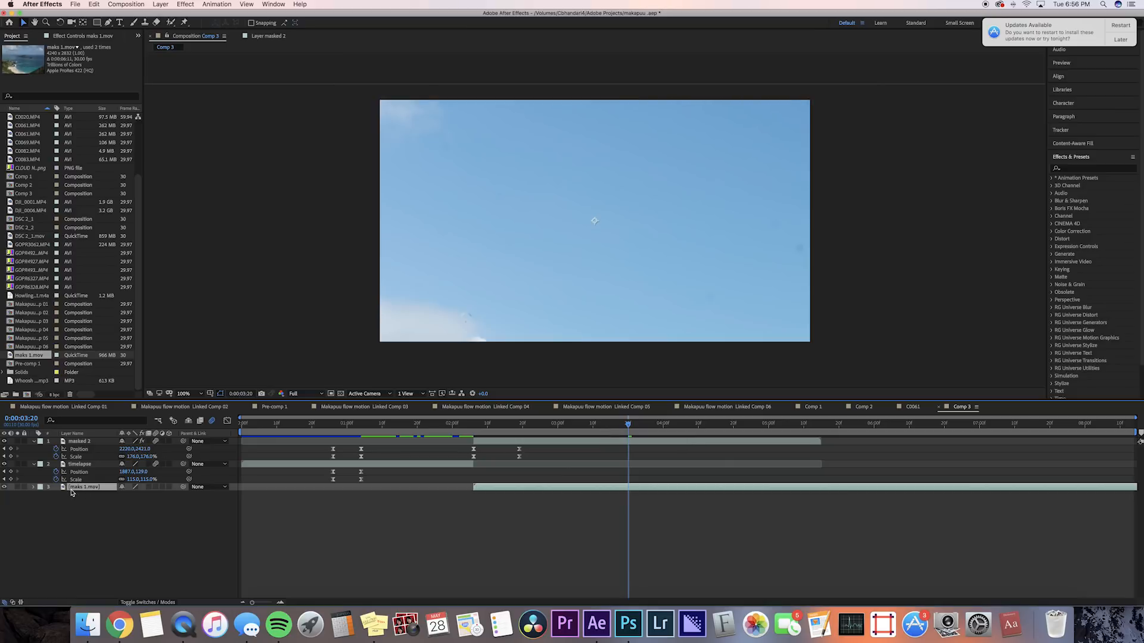
pyautogui.click(84, 486)
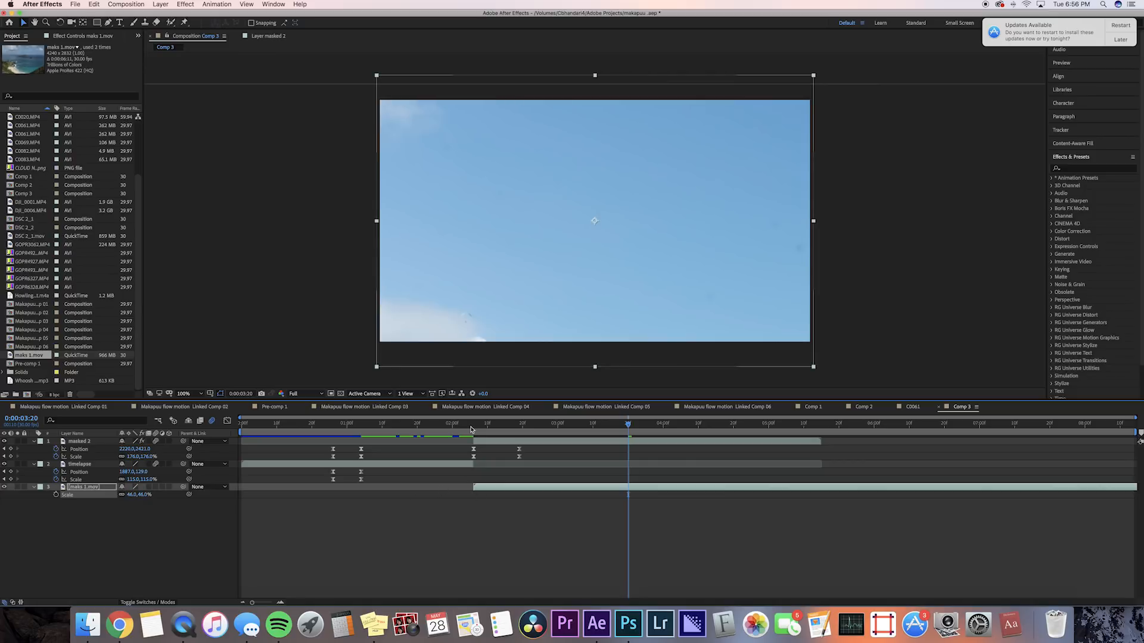
pyautogui.click(502, 423)
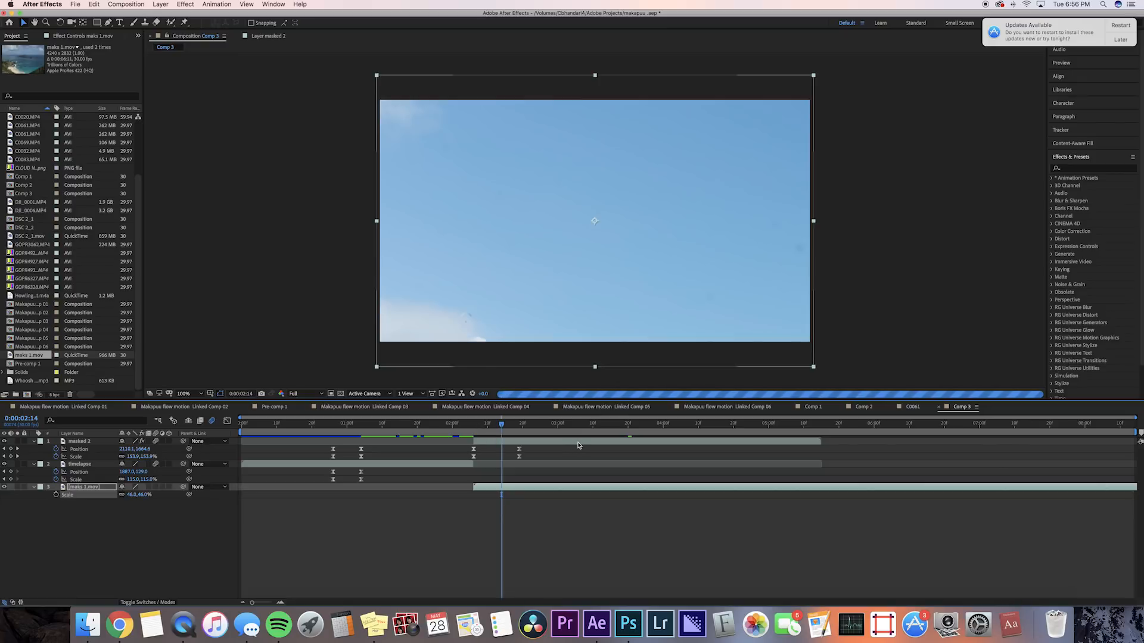
pyautogui.click(471, 424)
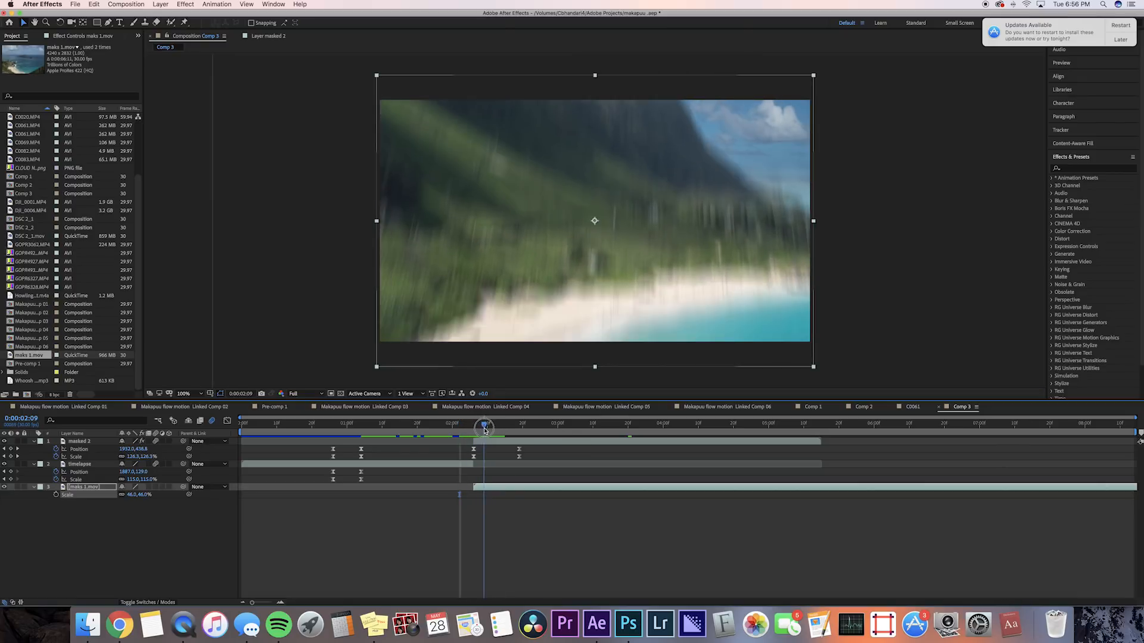
# Scrub through the transition to preview the islands clip zoom
pyautogui.moveTo(485, 426); pyautogui.dragTo(524, 423)
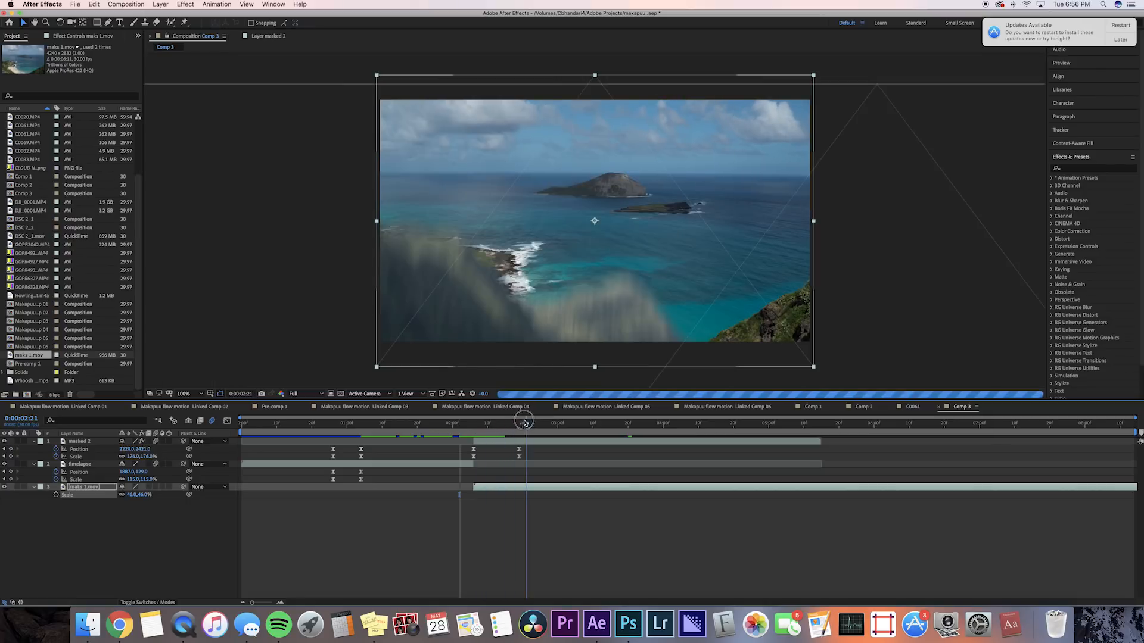
pyautogui.moveTo(524, 423); pyautogui.dragTo(480, 423)
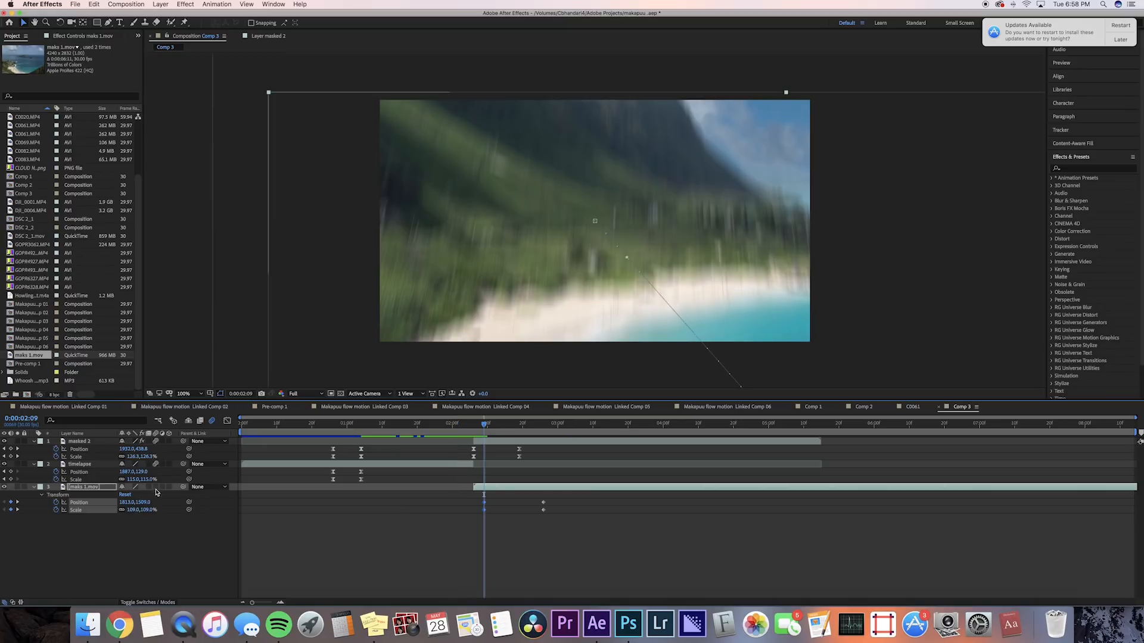
pyautogui.click(465, 423)
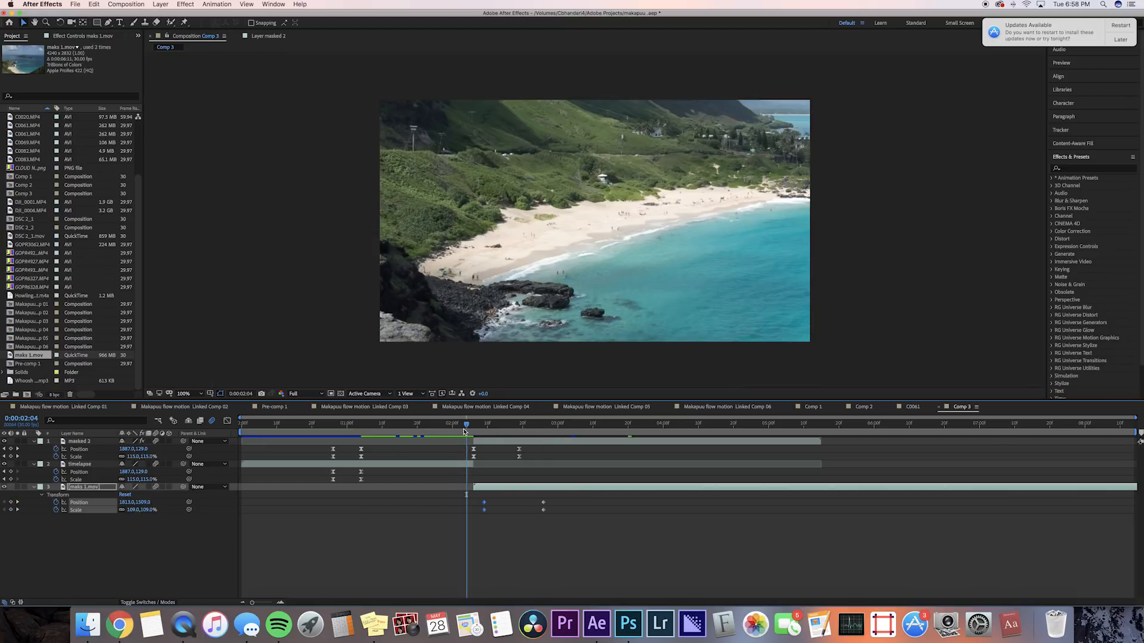